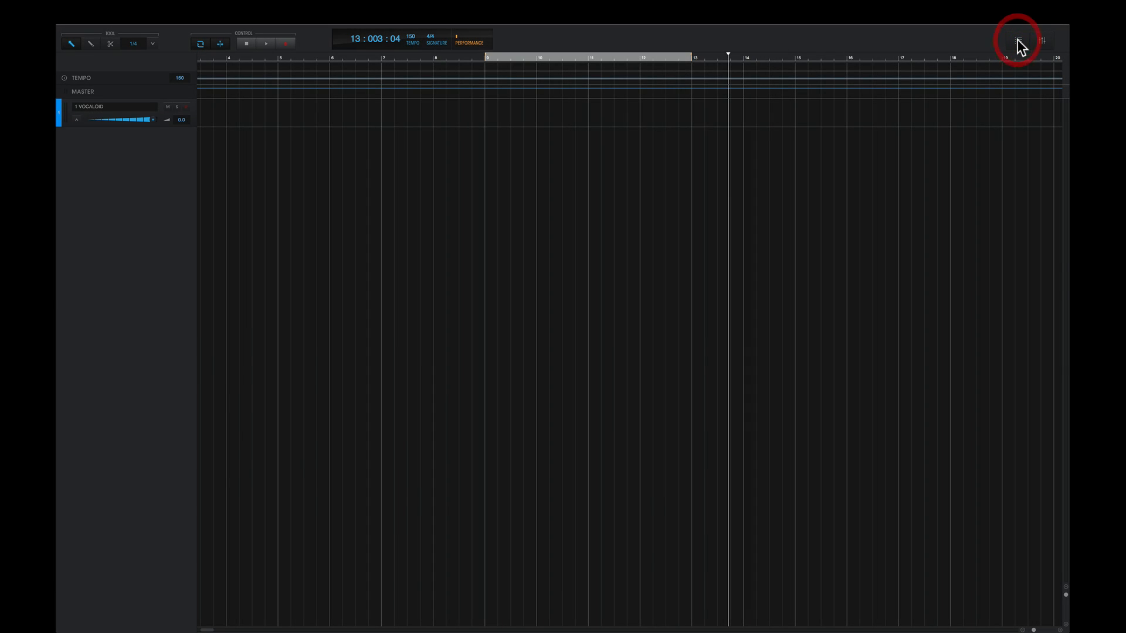
# - Filter the phrase library to Chopped and Dreamy, then place Ah (Pop chopped) at bar 9
pyautogui.click(1017, 40)
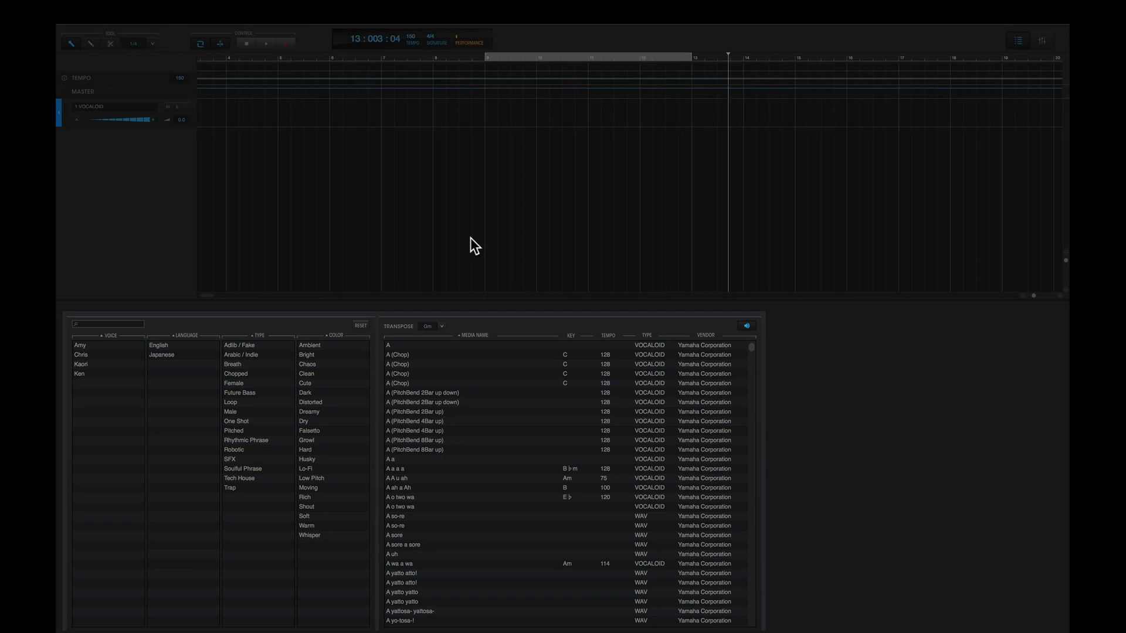
pyautogui.click(236, 373)
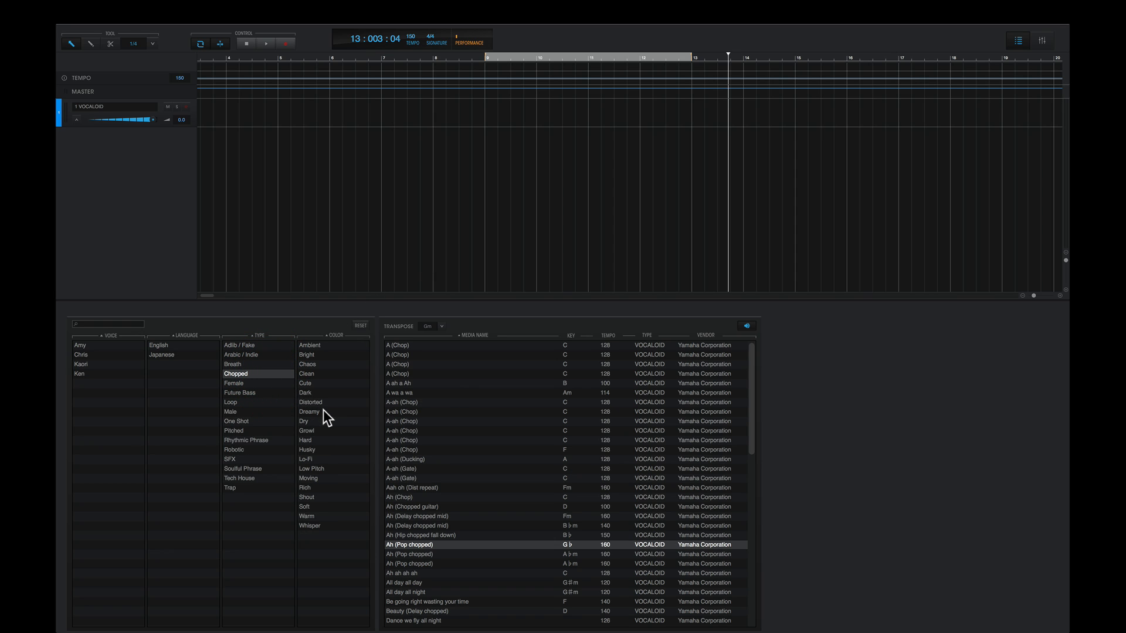
pyautogui.click(309, 412)
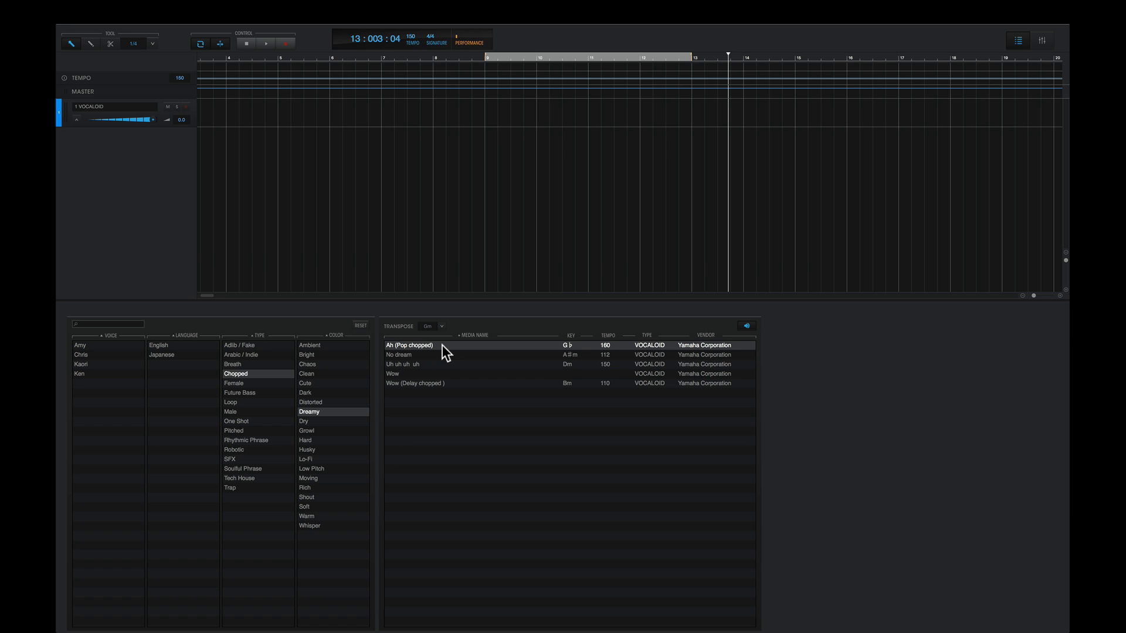
pyautogui.moveTo(409, 346); pyautogui.dragTo(492, 112)
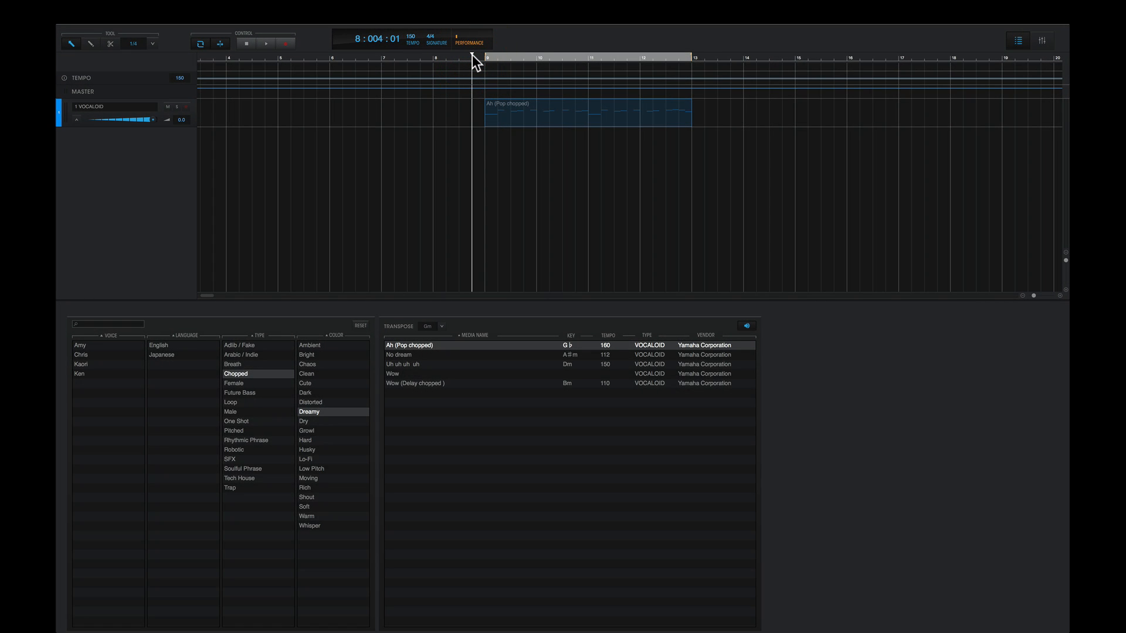
# - Undo the placed Ah (Pop chopped) phrase on track 1
pyautogui.click(266, 43)
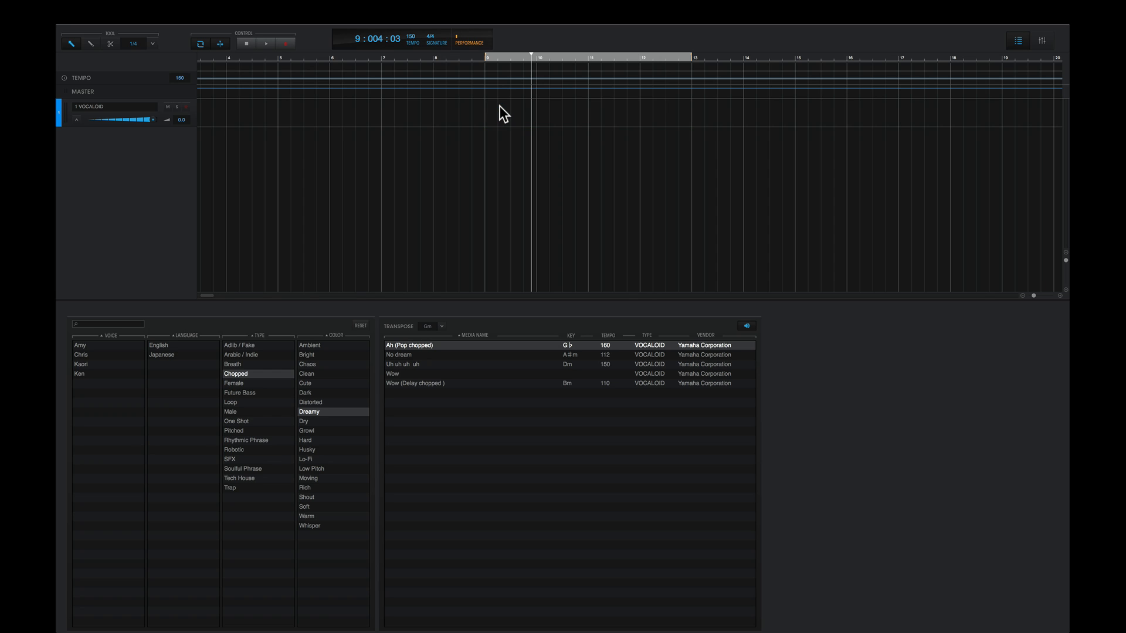
pyautogui.moveTo(420, 334)
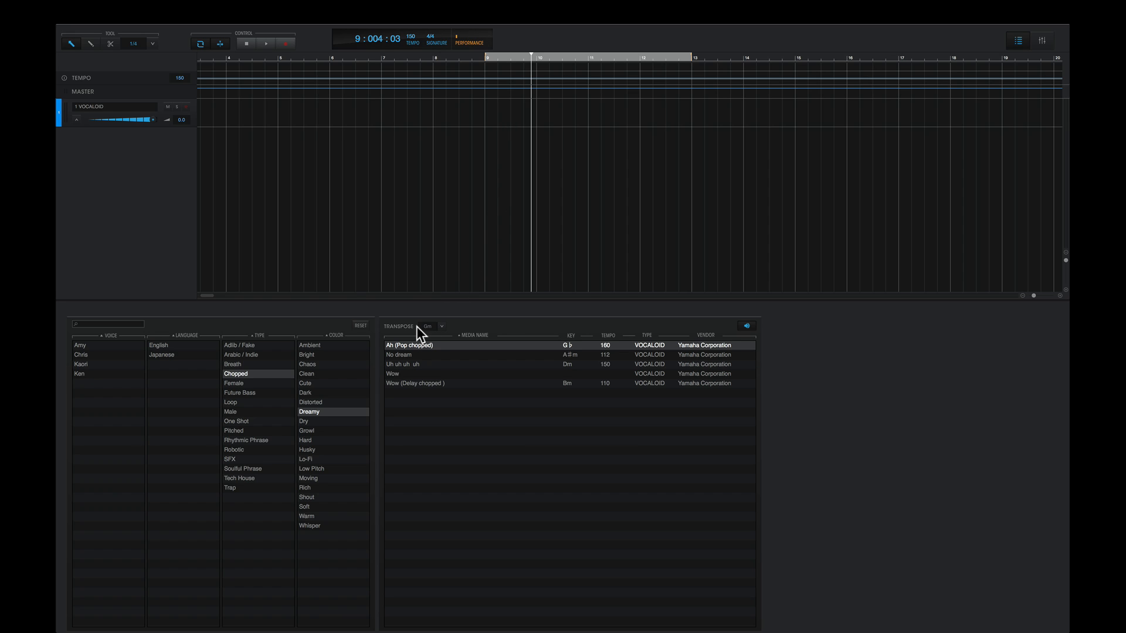
# - Transpose Ah (Pop chopped) to a new key and add a second VOCALOID track
pyautogui.click(435, 327)
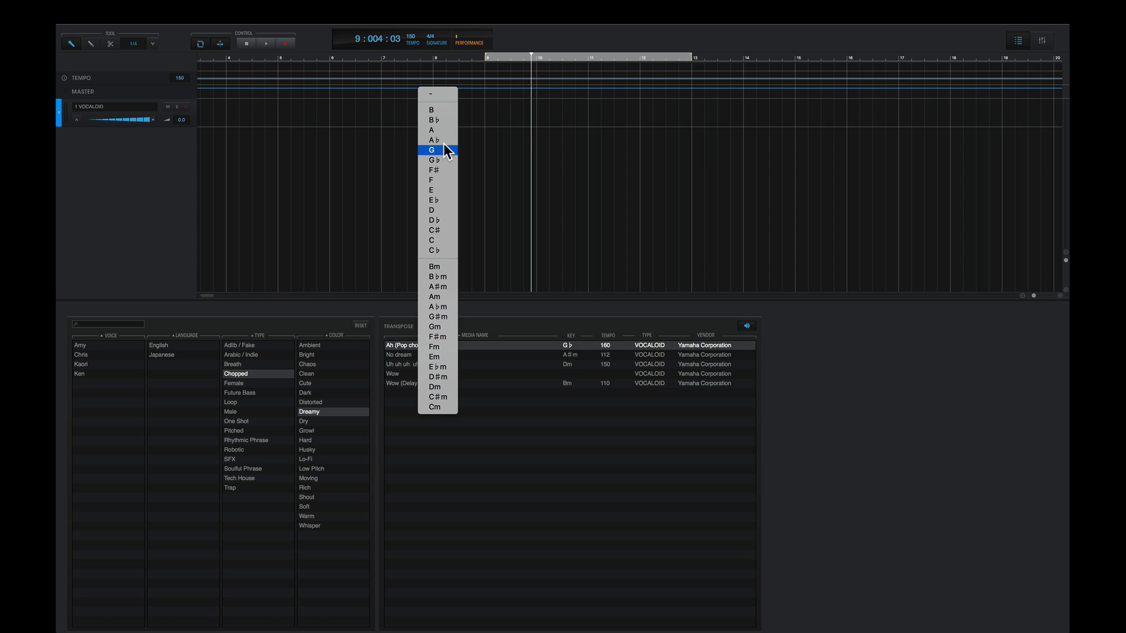
pyautogui.click(432, 140)
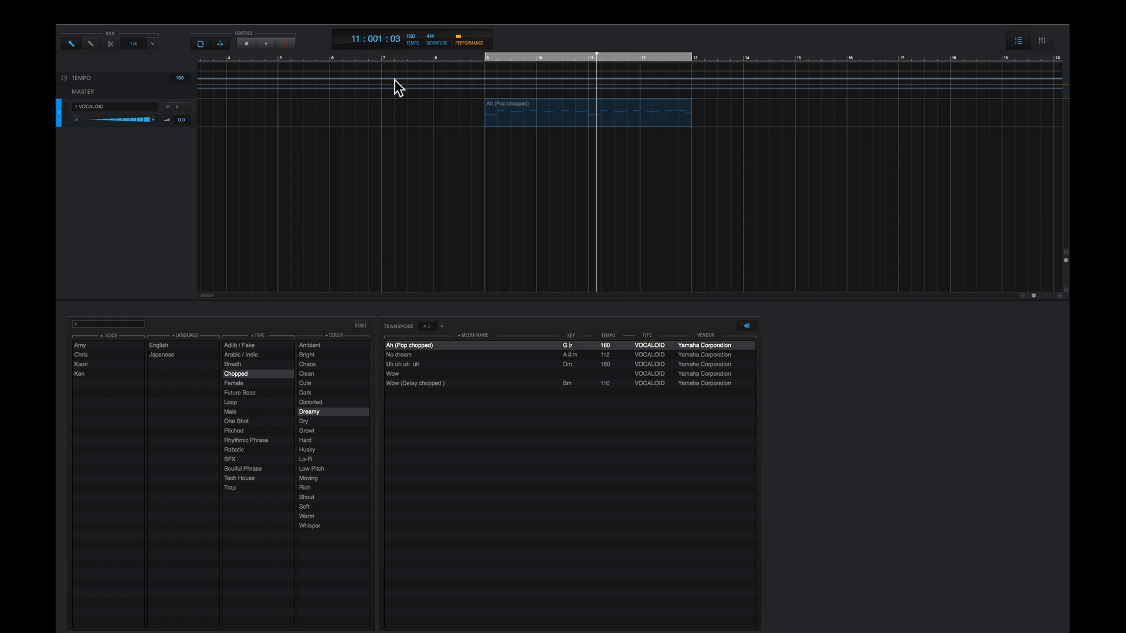
pyautogui.rightClick(160, 154)
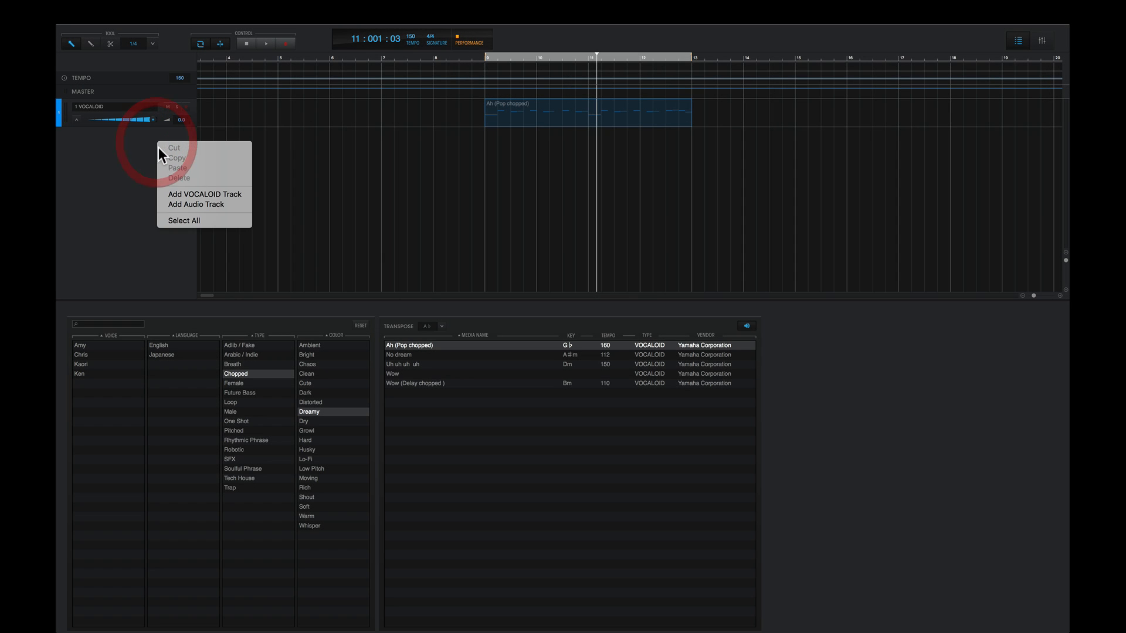
pyautogui.click(204, 194)
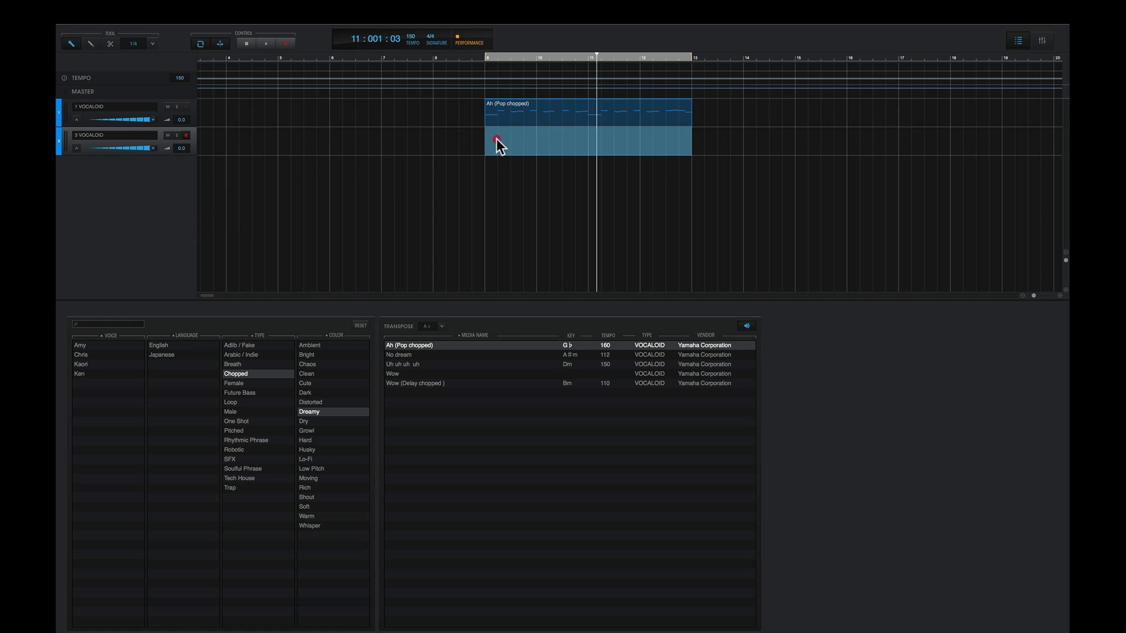
# - Cut the phrase at bar 10 and transpose the copy to Fm
pyautogui.click(109, 43)
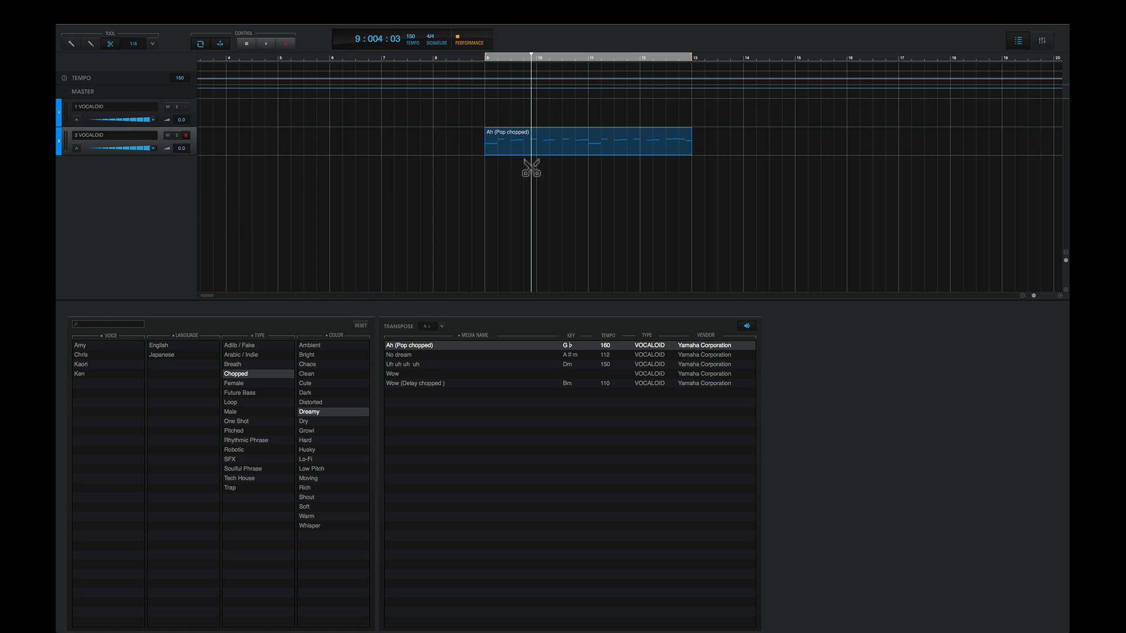
pyautogui.click(528, 150)
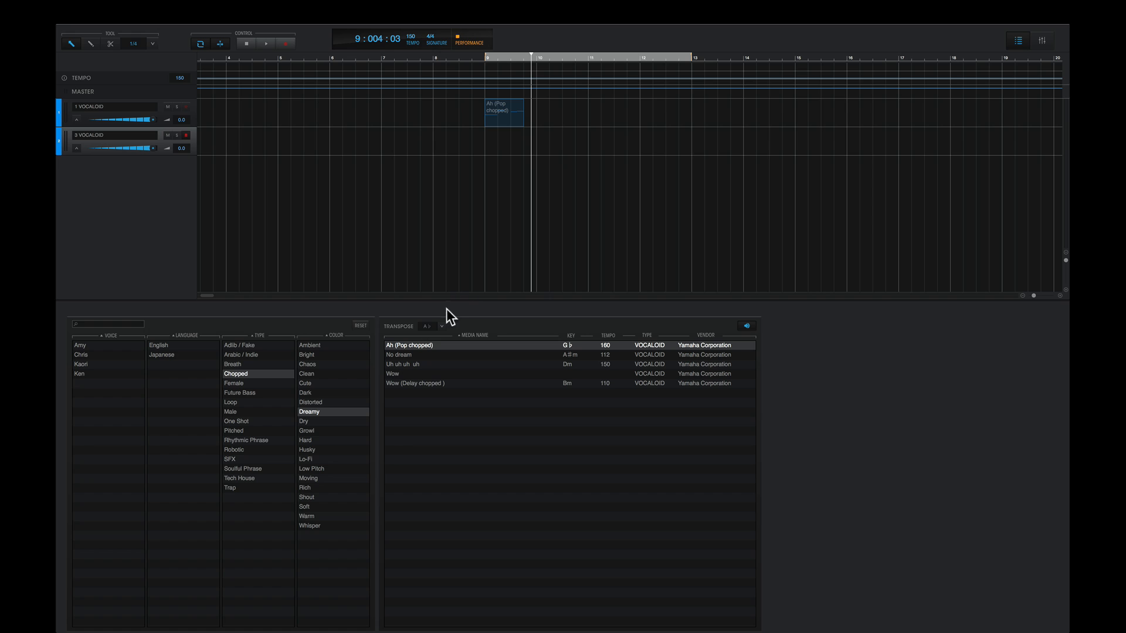
pyautogui.click(432, 326)
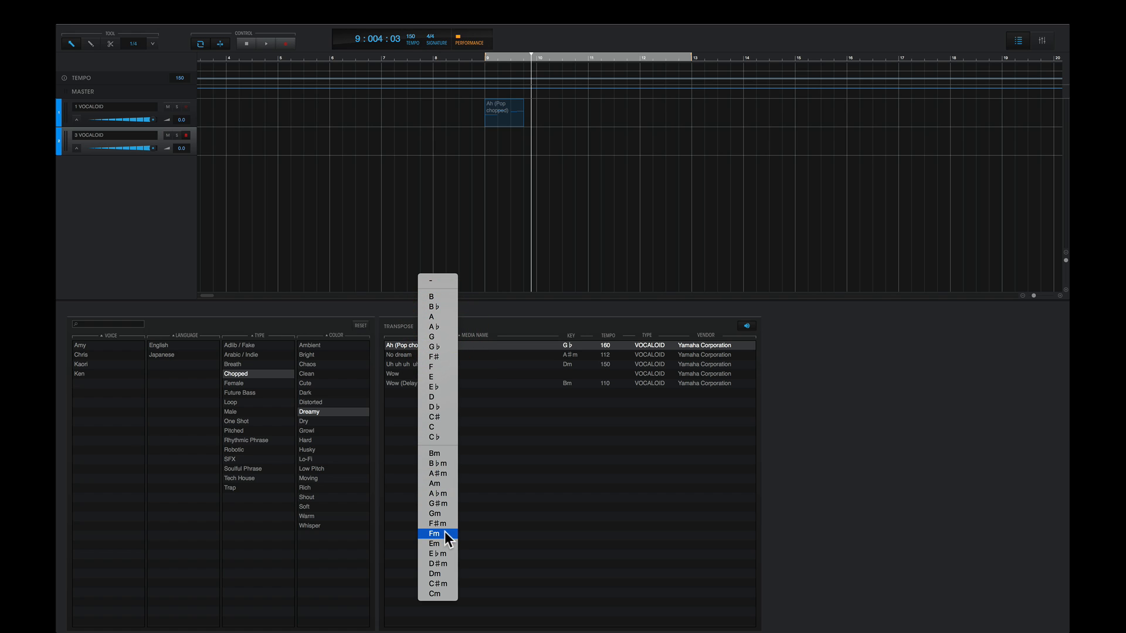
pyautogui.click(434, 534)
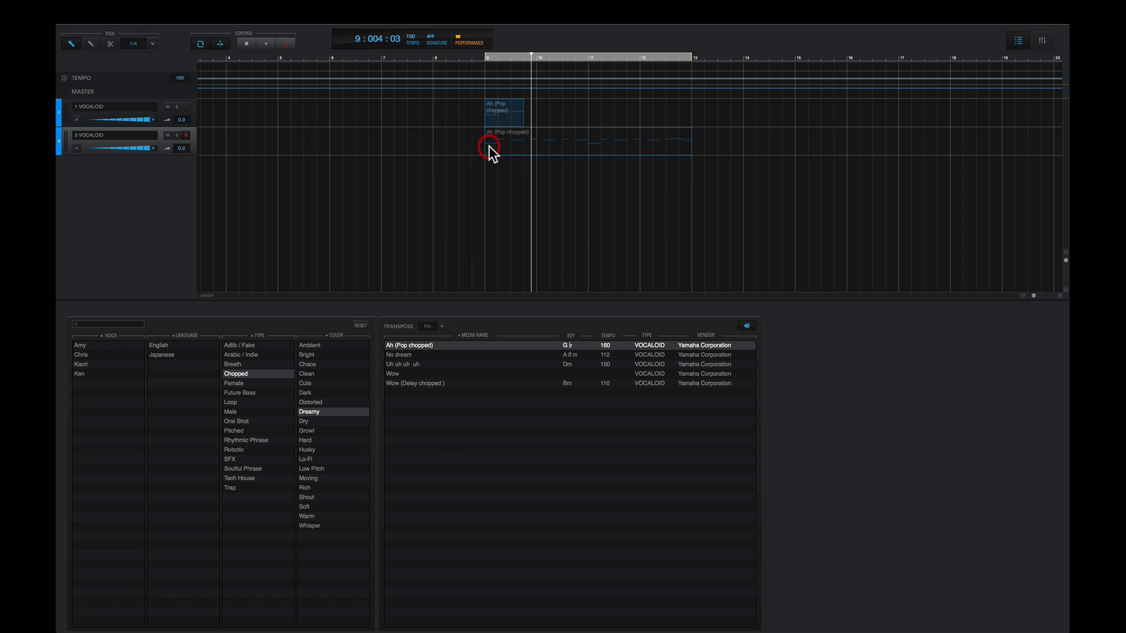
# - Move the Fm phrase to bar 10 on track 1, then transpose to G minor
pyautogui.click(110, 43)
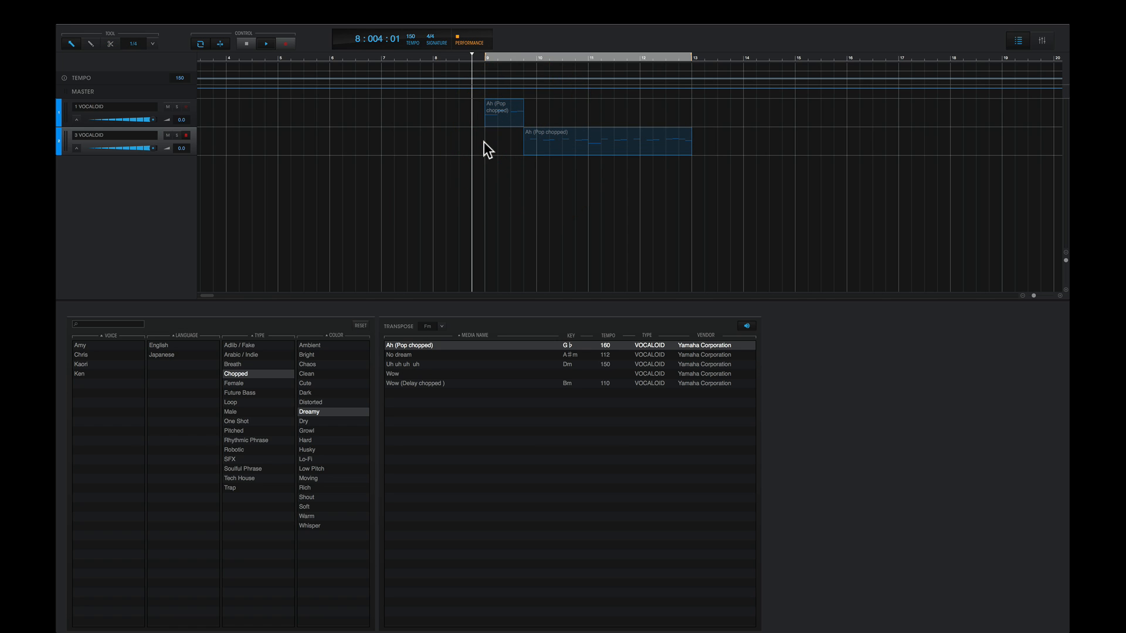
pyautogui.click(267, 42)
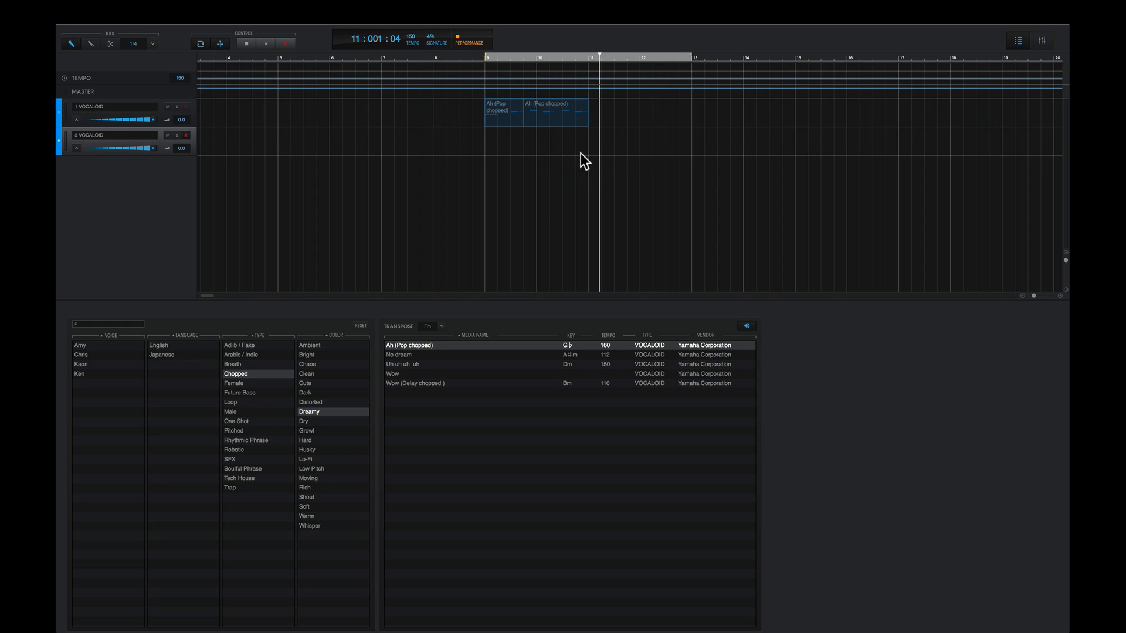
pyautogui.click(435, 327)
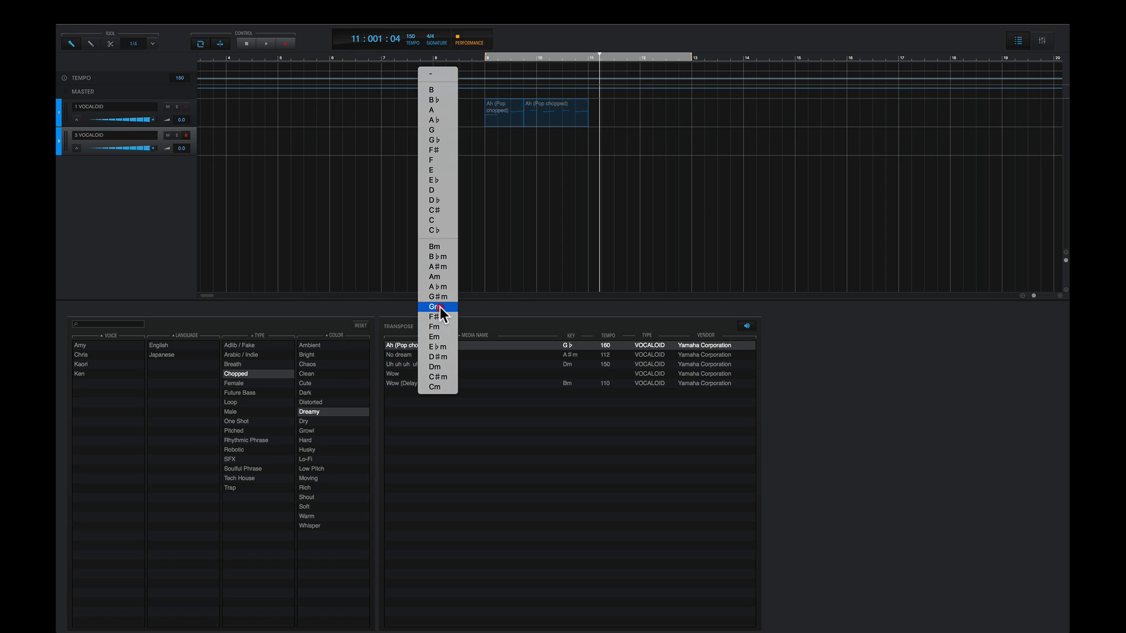
pyautogui.click(434, 307)
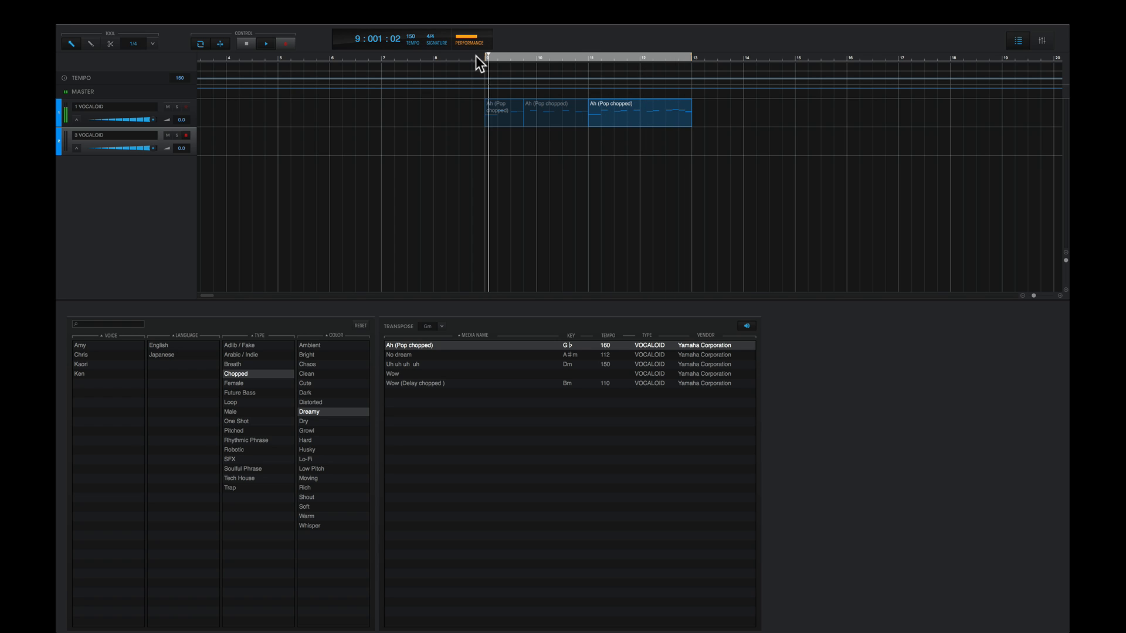
# - Join the three Ah (Pop chopped) parts into a single VOCALOID part
pyautogui.rightClick(71, 141)
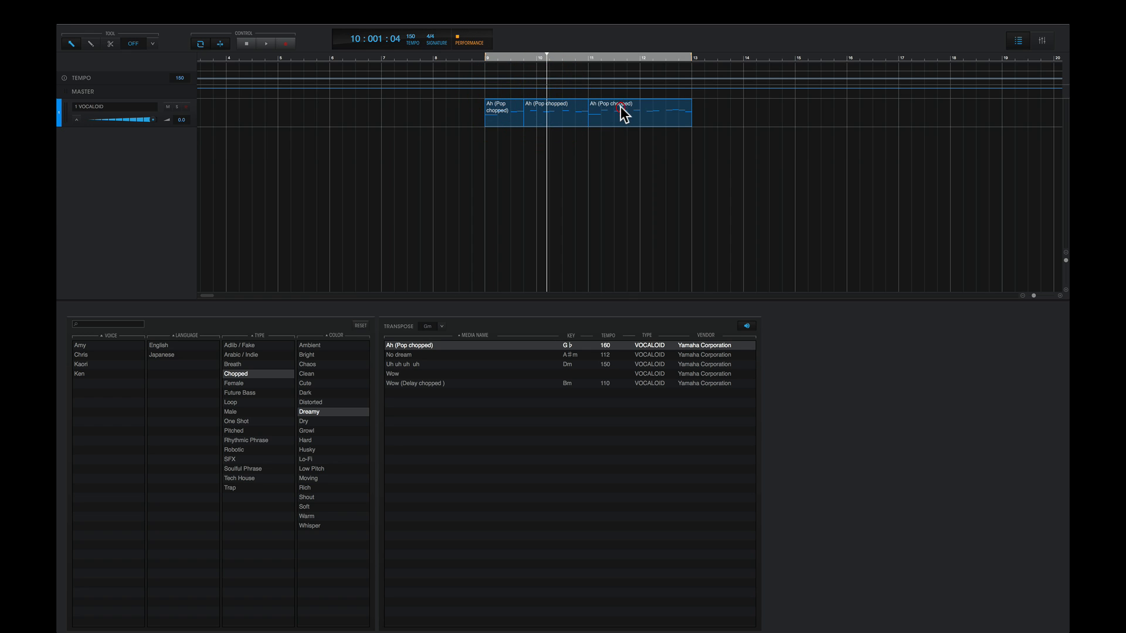
pyautogui.rightClick(621, 115)
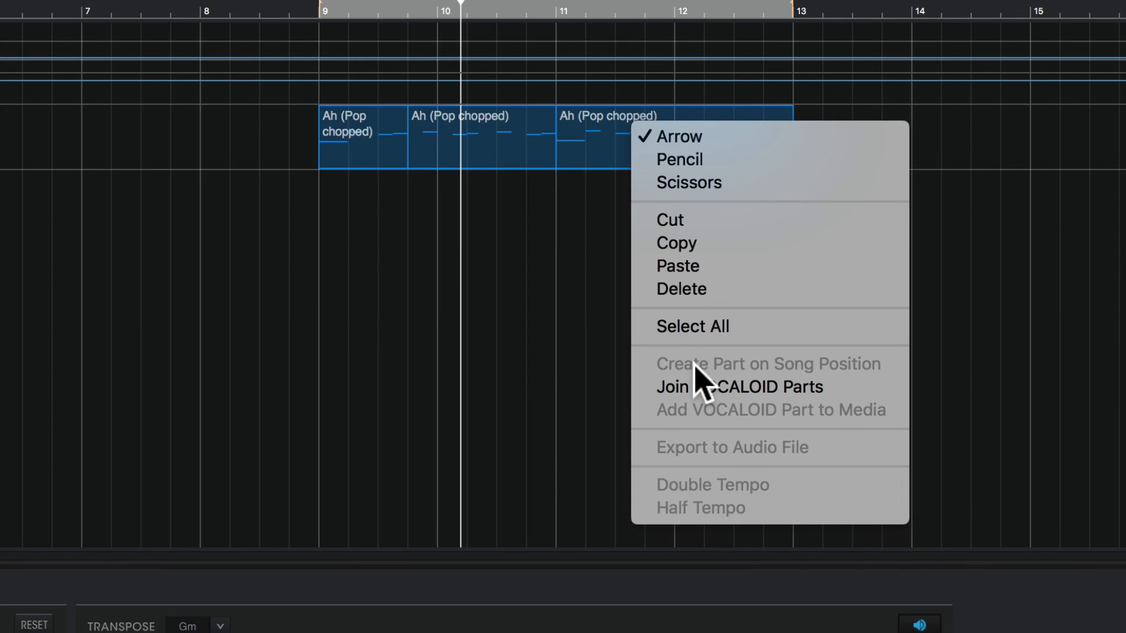
pyautogui.click(740, 386)
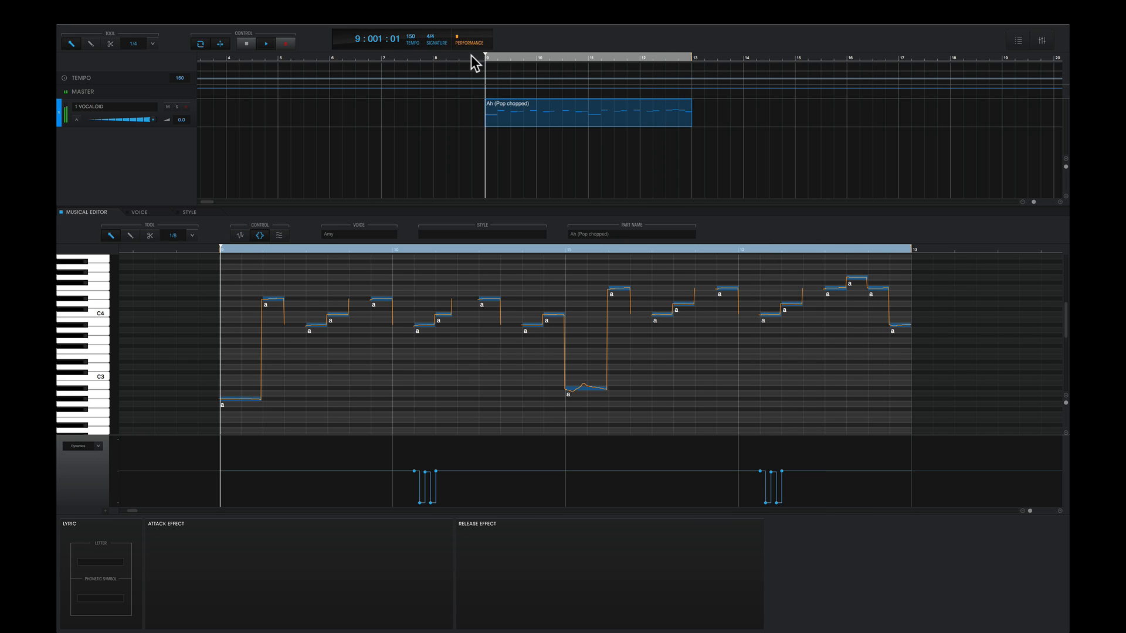
# - Position the playhead just before the joined part's start
pyautogui.click(265, 43)
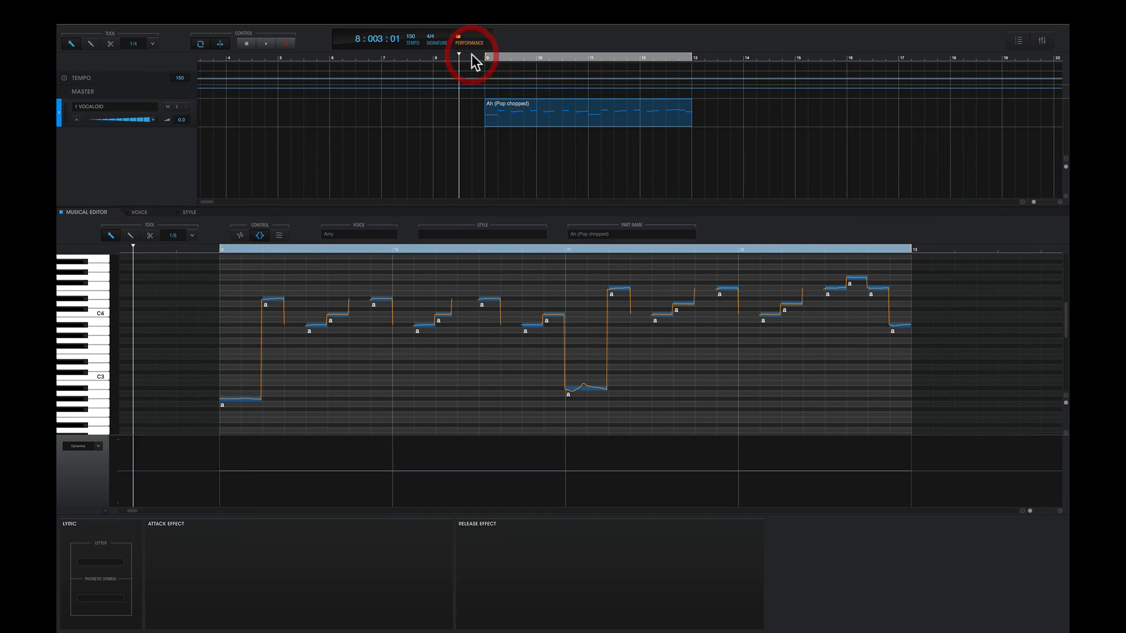
pyautogui.click(266, 43)
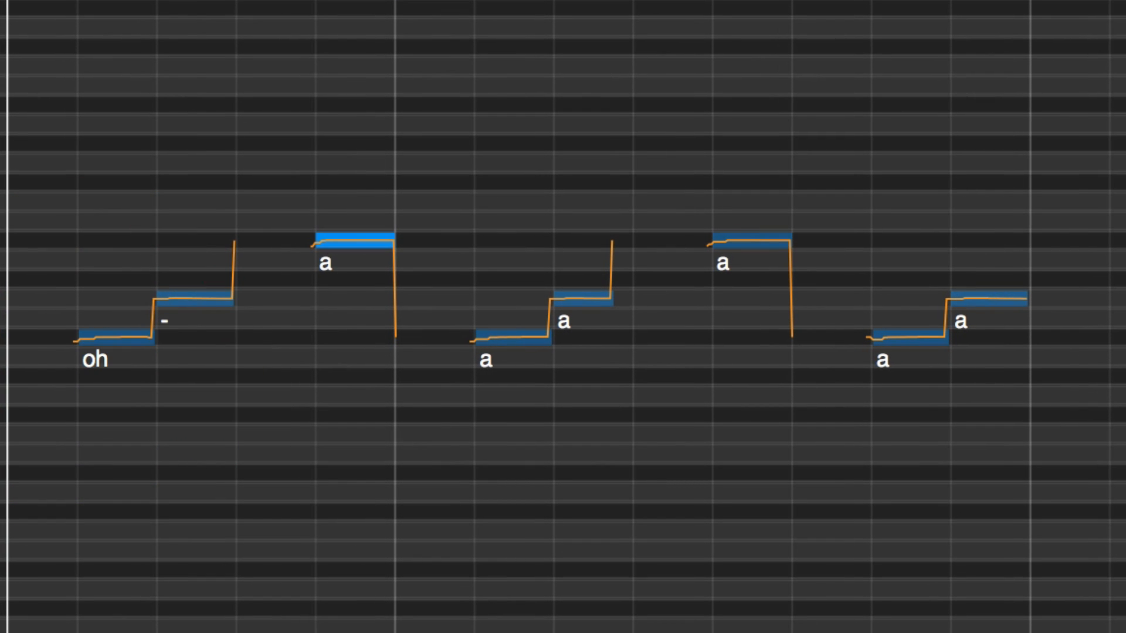
# - Change the first lyrics of the second and third note pairs to "oh"
pyautogui.doubleClick(510, 338)
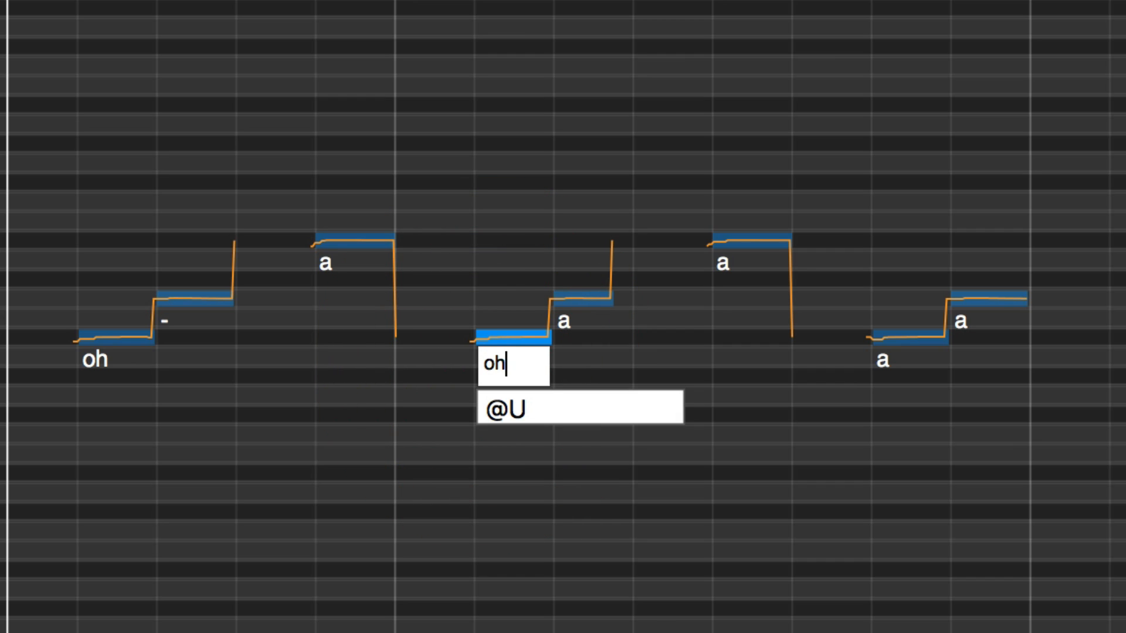
pyautogui.click(882, 361)
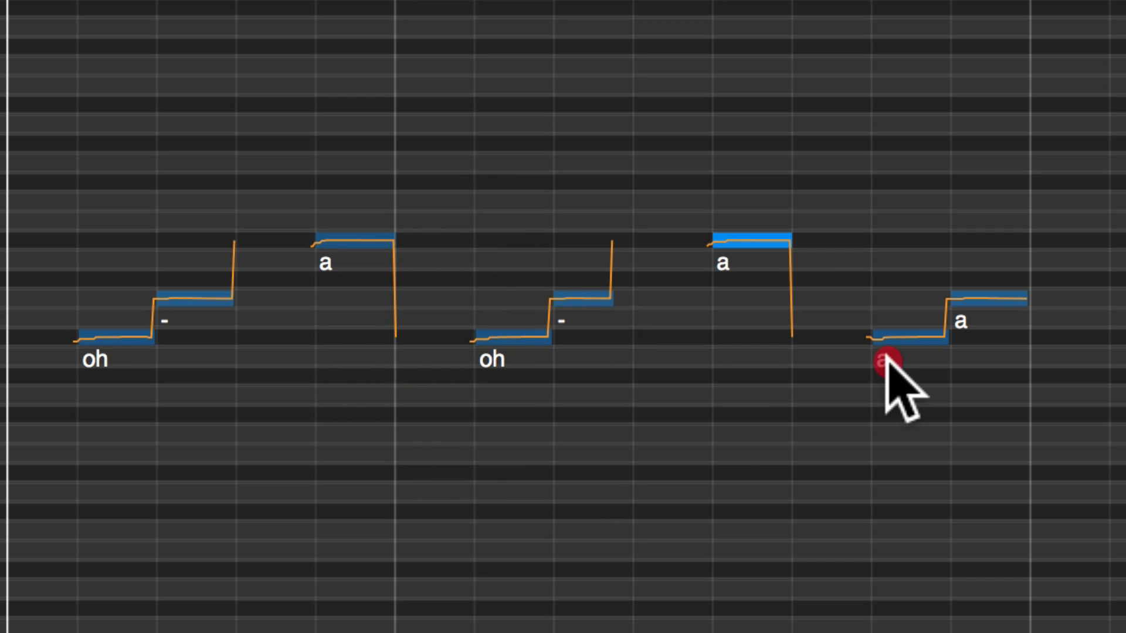
pyautogui.doubleClick(883, 359)
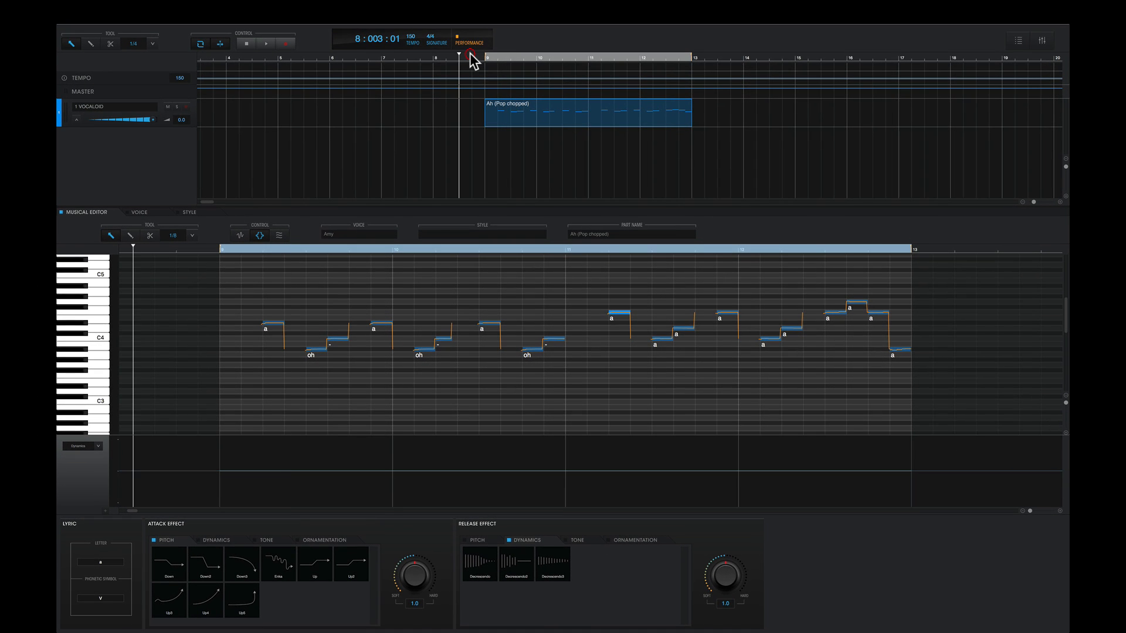
pyautogui.click(266, 43)
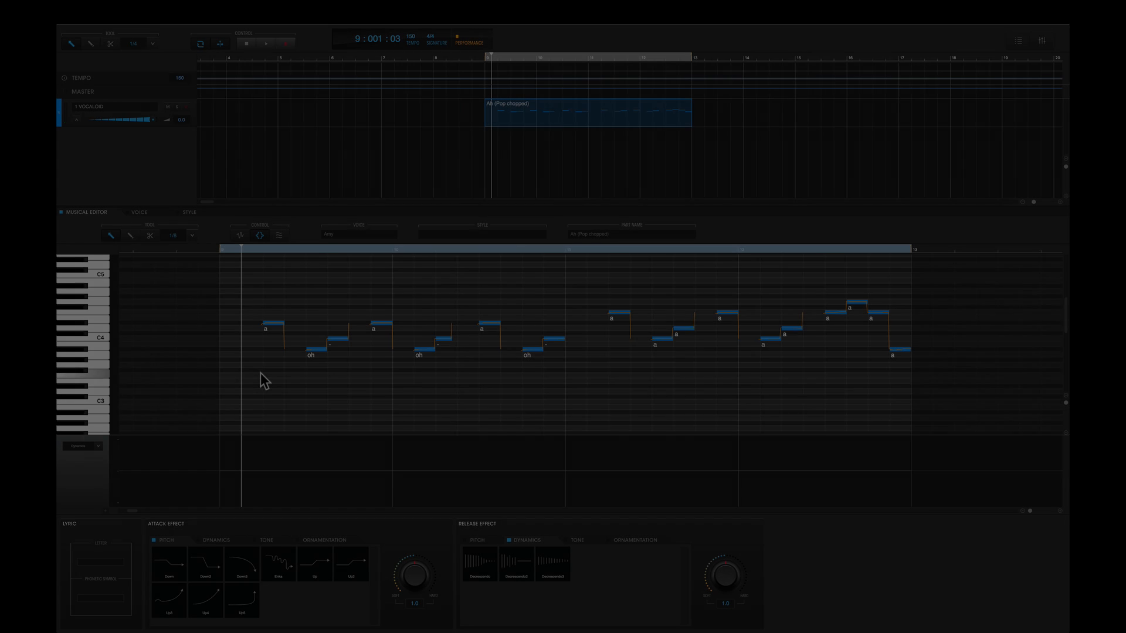
# - Apply the Decrescendo release effect from the Dynamics presets to the part's notes
pyautogui.click(240, 235)
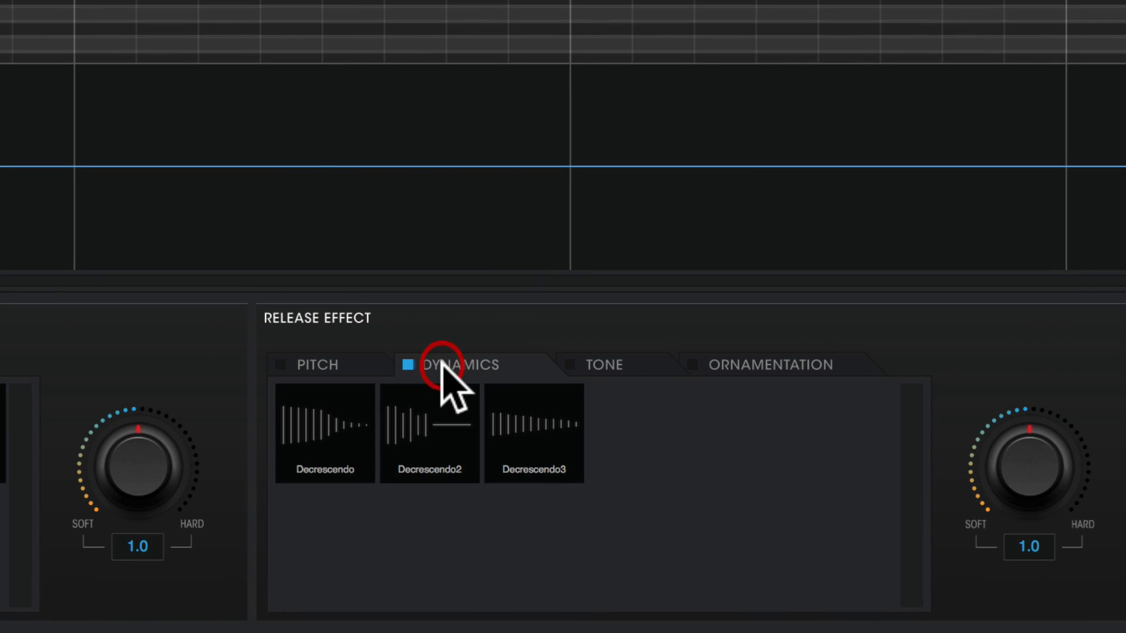
pyautogui.click(324, 434)
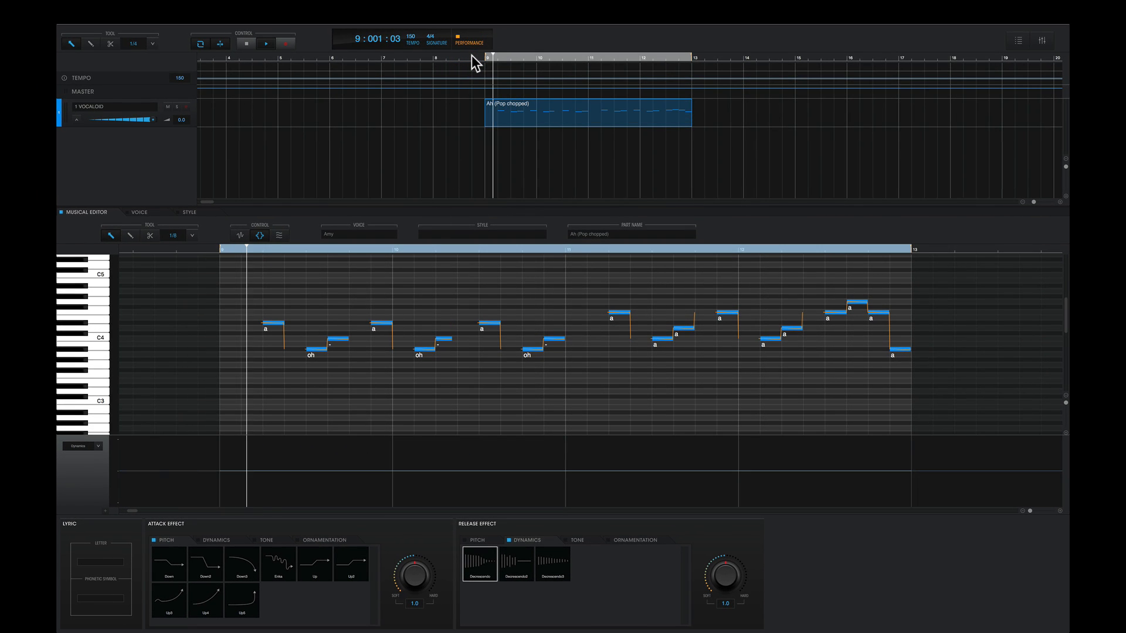
pyautogui.click(266, 43)
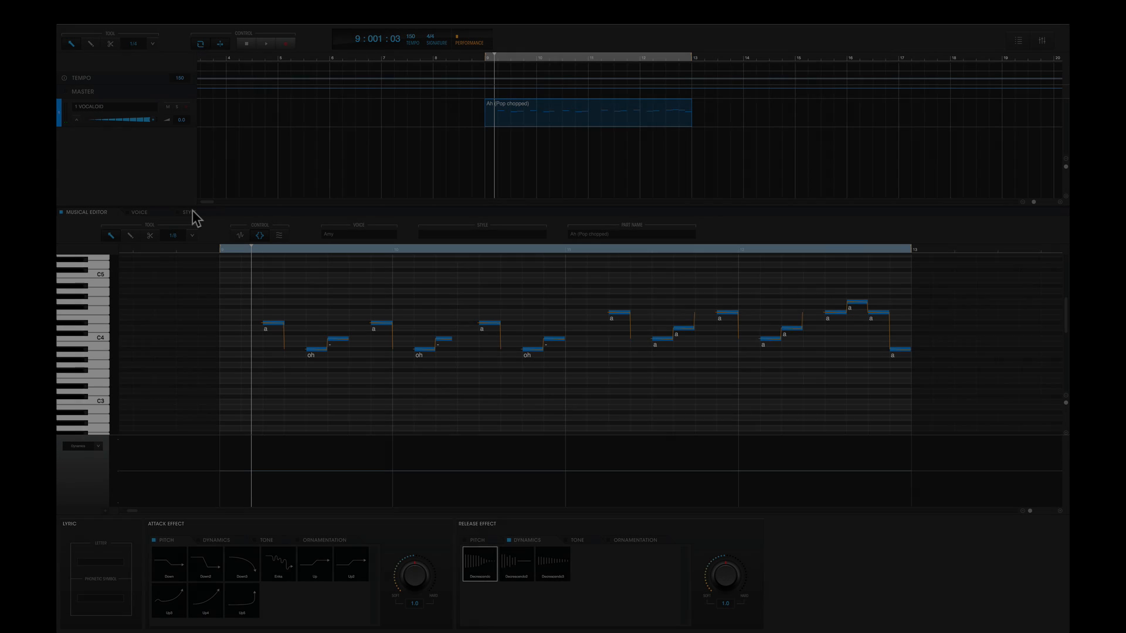
pyautogui.click(186, 212)
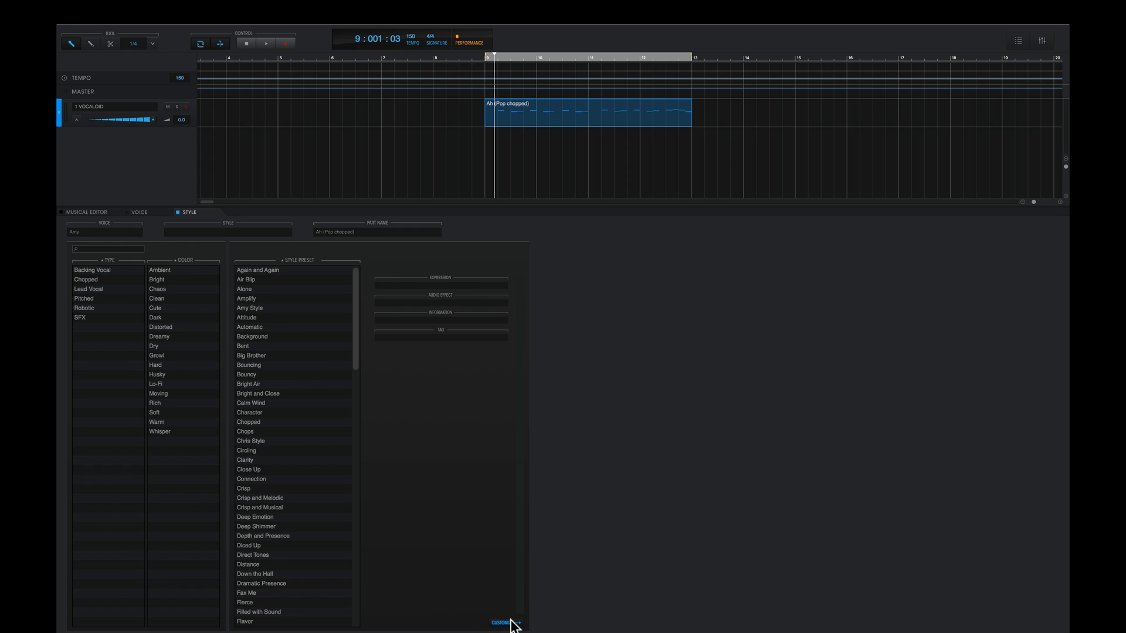
# - Customize the current style to expose singing skill, voice color, breath and audio effects
pyautogui.click(502, 623)
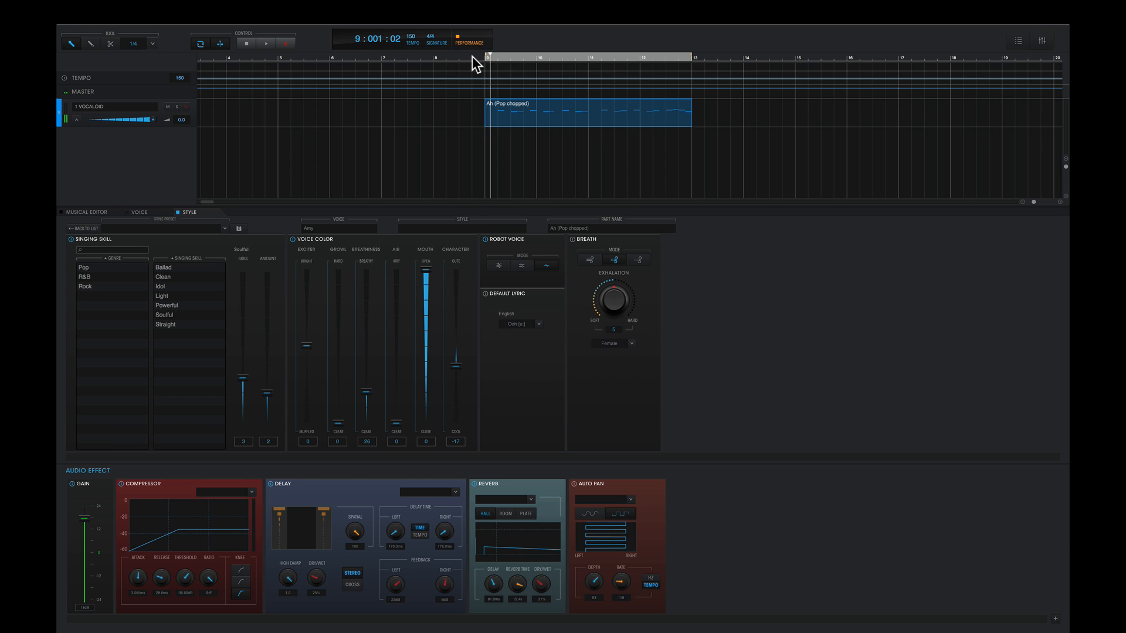
pyautogui.click(133, 43)
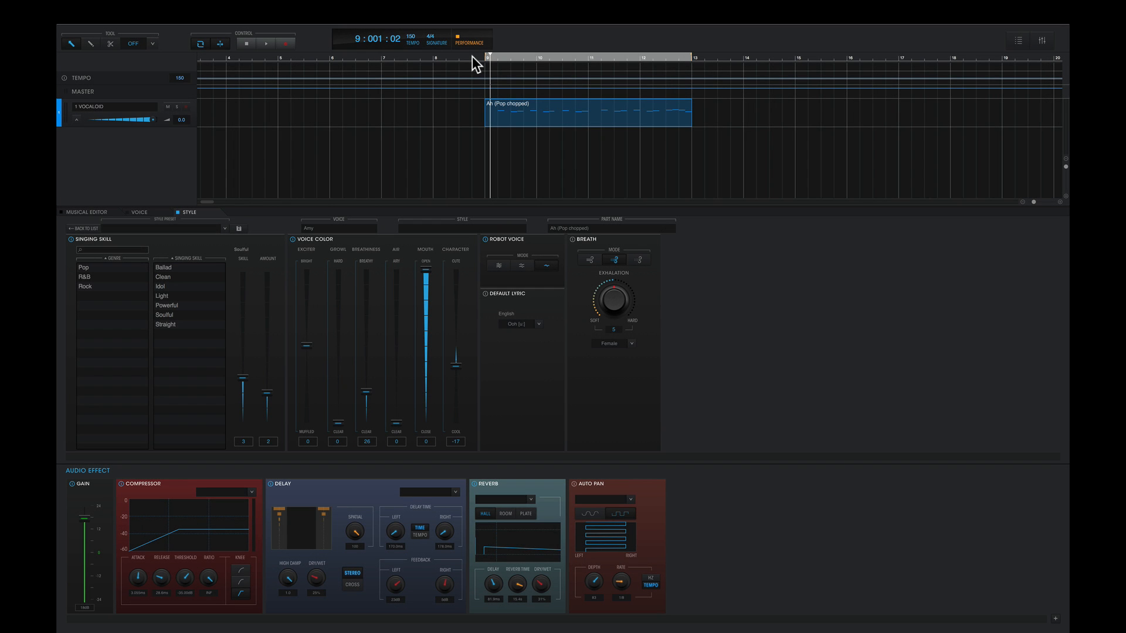